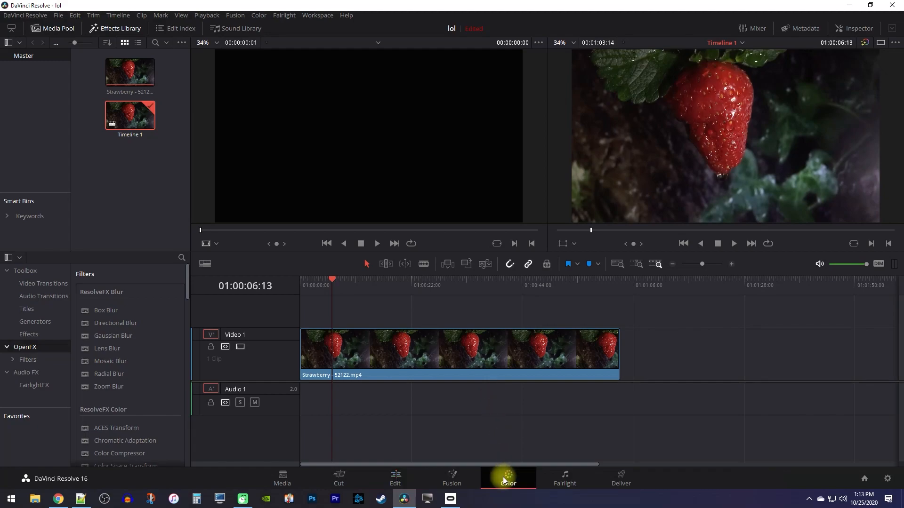
Step: Make the strawberry clip monochrome in the RGB Mixer and tune the Green and Blue outputs
{"action": "left_click", "coordinate": [507, 477]}
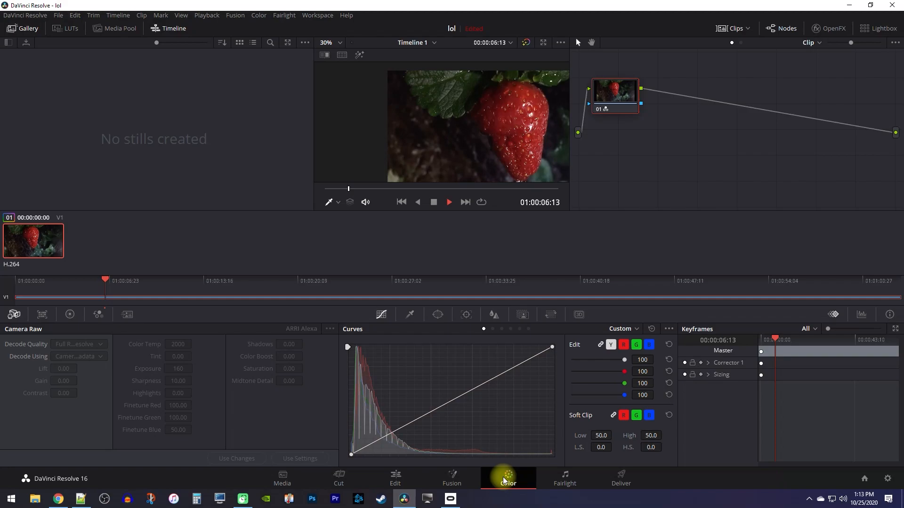
{"action": "left_click", "coordinate": [98, 315]}
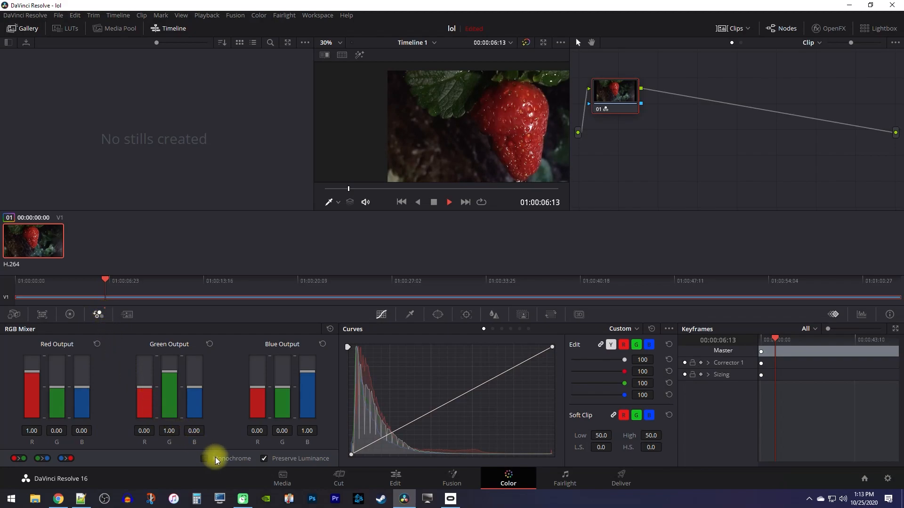
{"action": "left_click", "coordinate": [204, 459]}
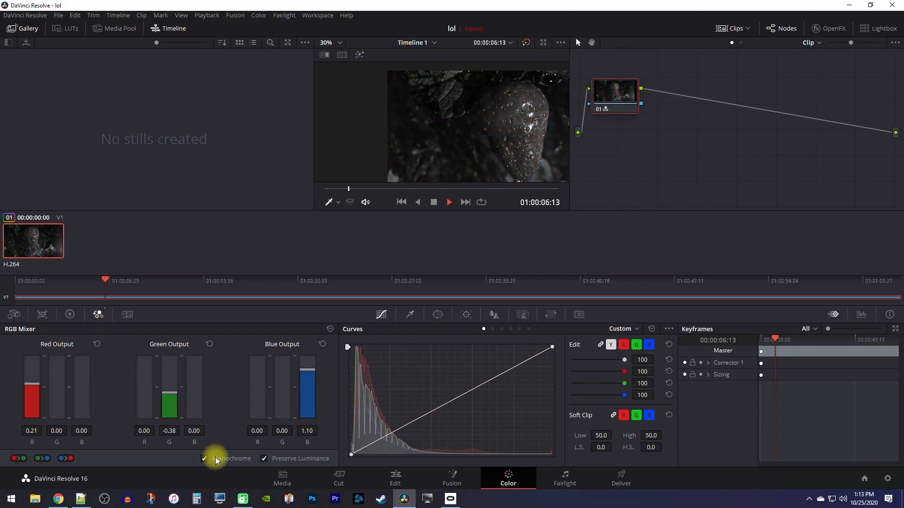
{"action": "left_click", "coordinate": [204, 458]}
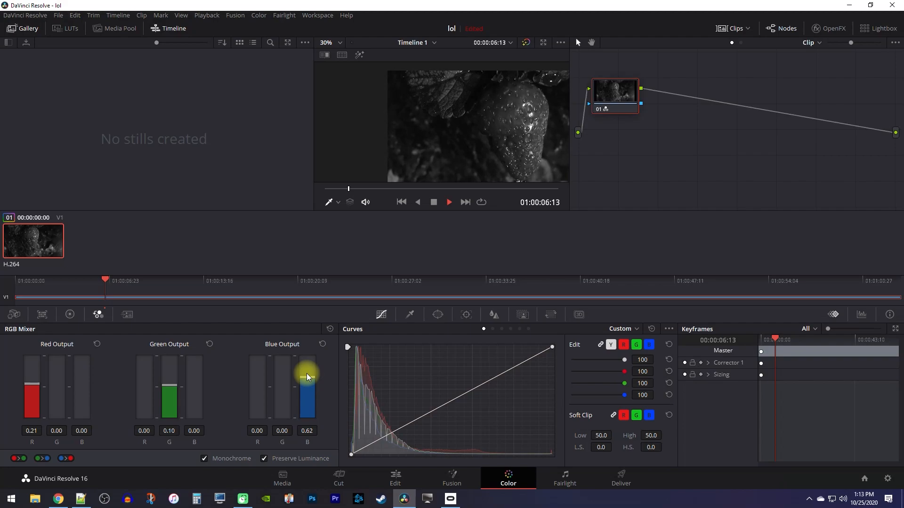
{"action": "mouse_move", "coordinate": [307, 380]}
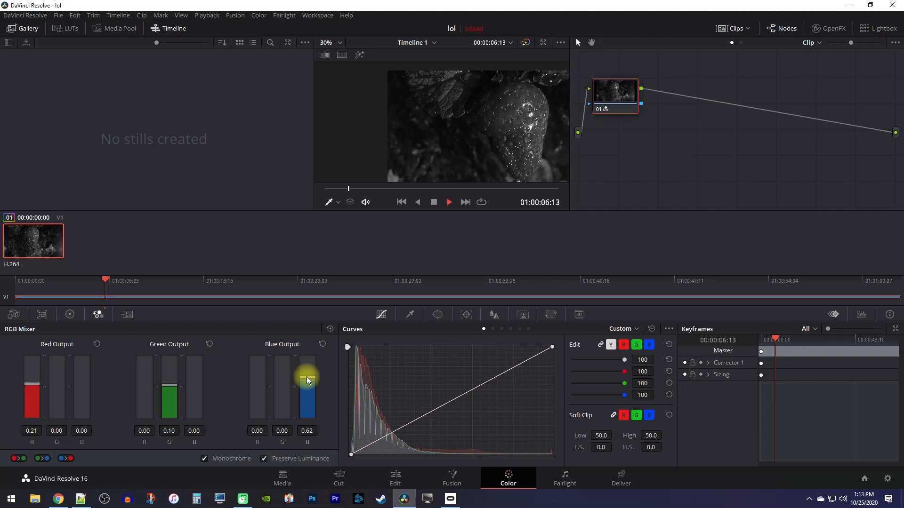
{"action": "mouse_move", "coordinate": [615, 95]}
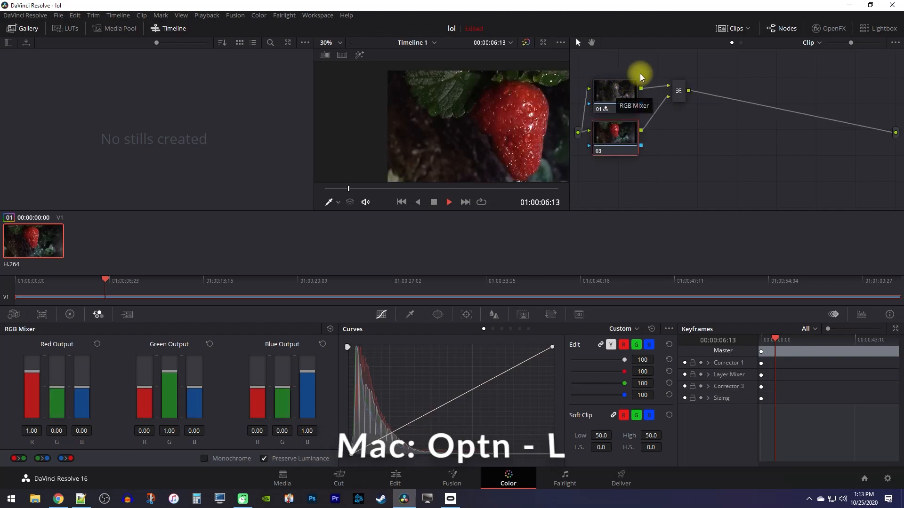
{"action": "mouse_move", "coordinate": [712, 70]}
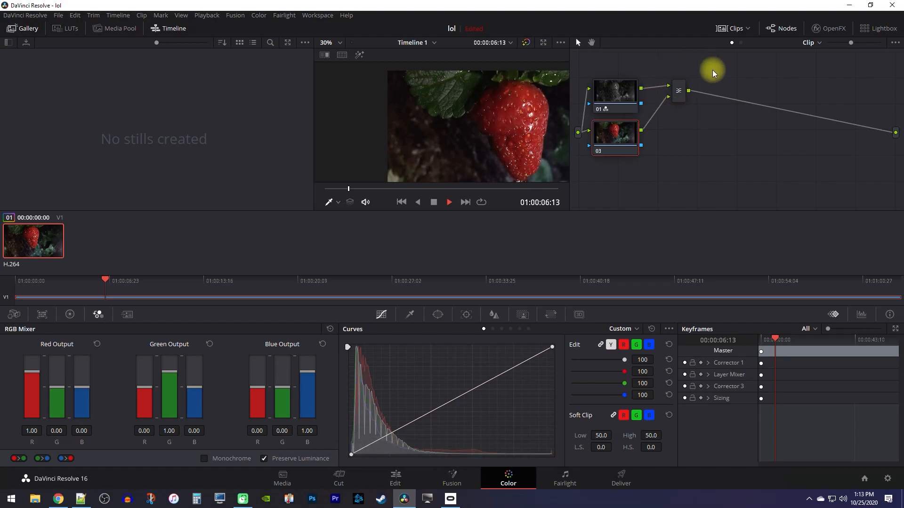
{"action": "mouse_move", "coordinate": [412, 315]}
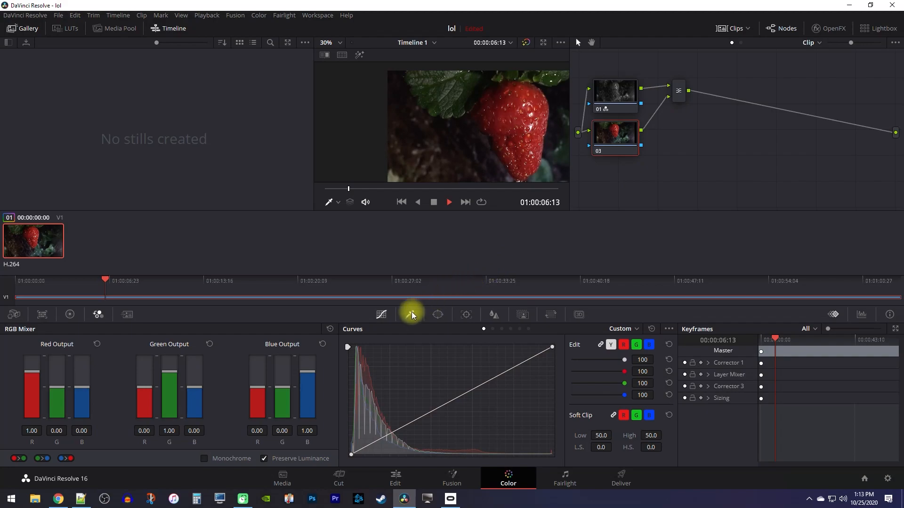
Step: Sample the strawberry's red with the Qualifier picker to start the colour selection
{"action": "left_click", "coordinate": [409, 315]}
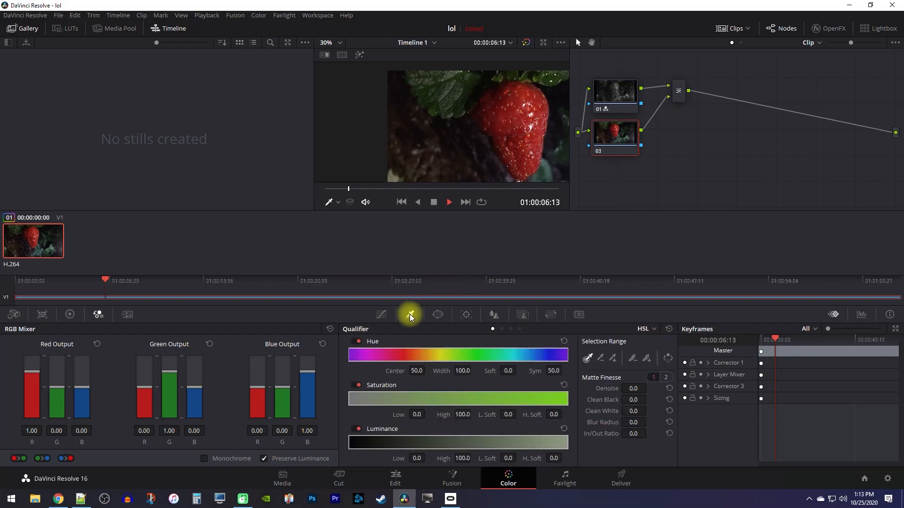
{"action": "mouse_move", "coordinate": [410, 314]}
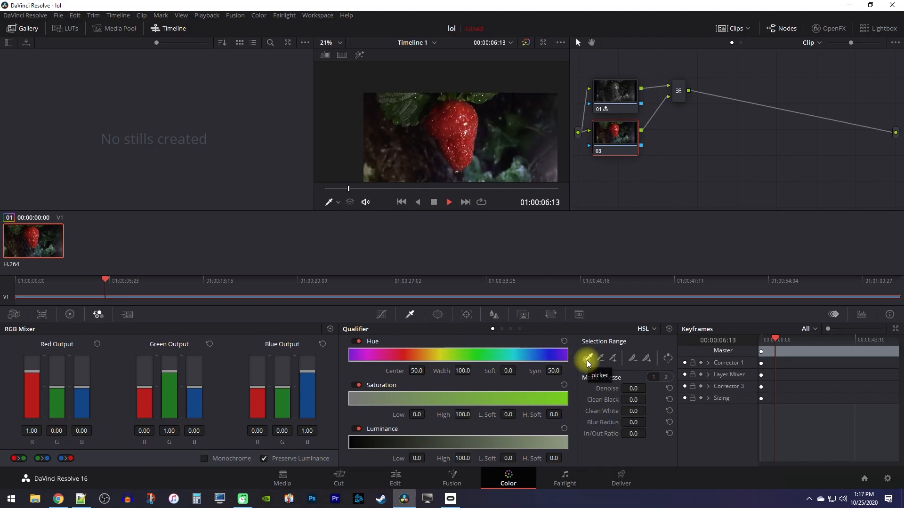
{"action": "mouse_move", "coordinate": [585, 322]}
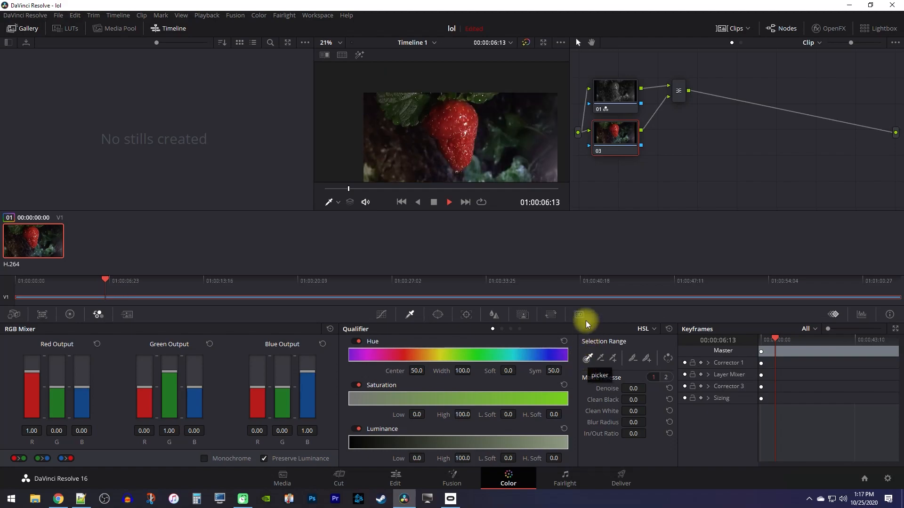
{"action": "left_click", "coordinate": [453, 120]}
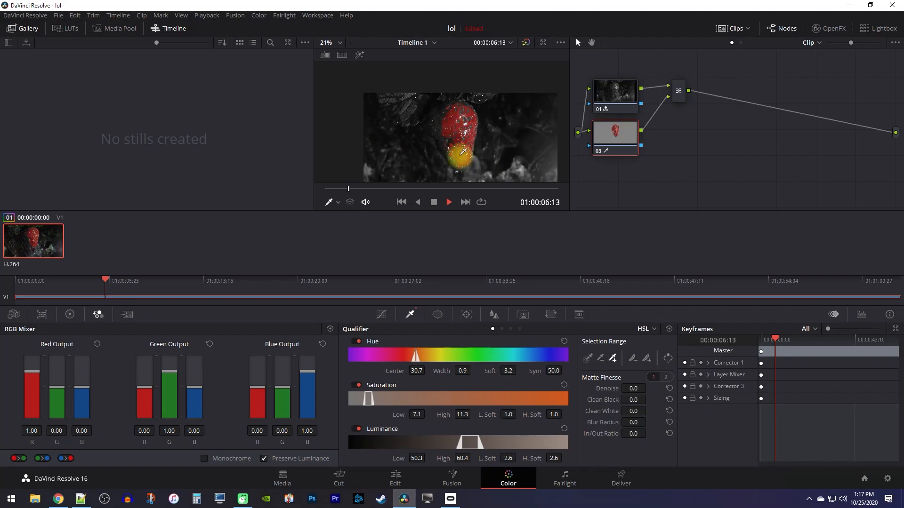
Step: Add more strawberry areas to the qualifier selection so the whole fruit stays red
{"action": "left_click", "coordinate": [613, 359]}
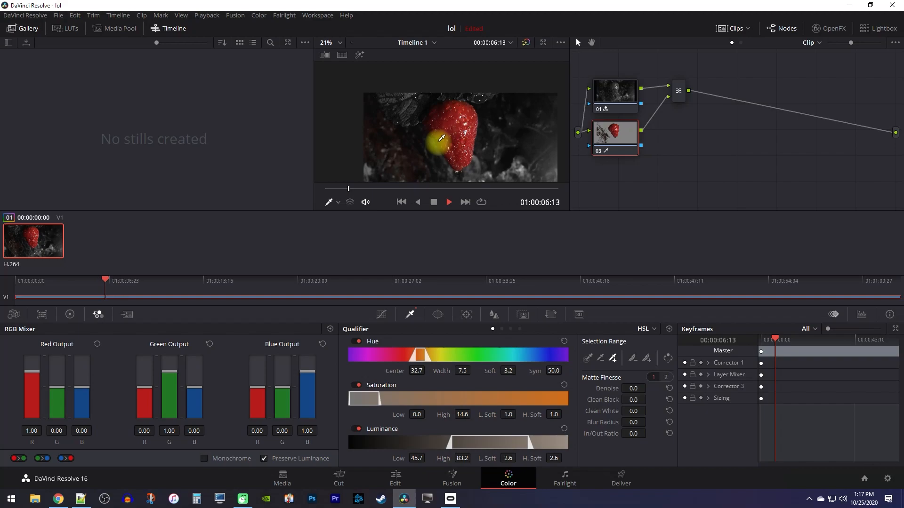
{"action": "mouse_move", "coordinate": [372, 110]}
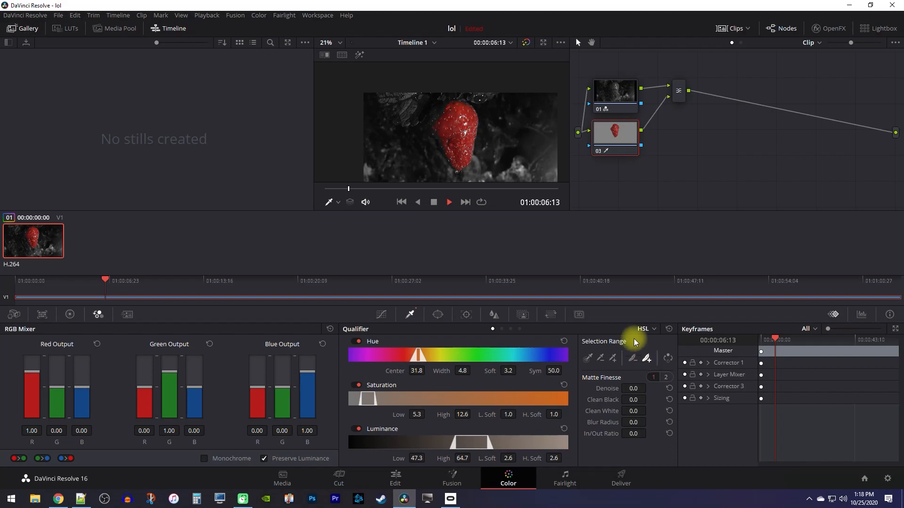
Step: Feather the qualifier edges, then review the colour-isolated clip on the Edit timeline
{"action": "left_click", "coordinate": [438, 133]}
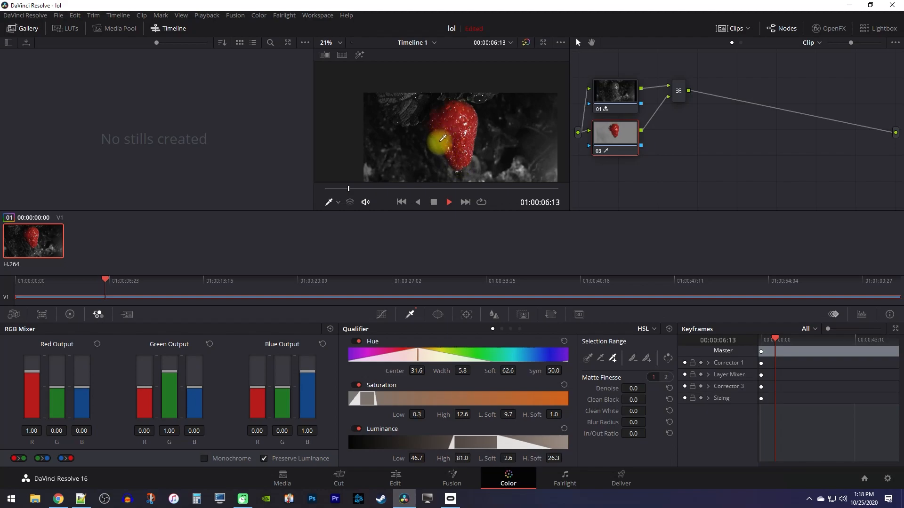
{"action": "mouse_move", "coordinate": [450, 151]}
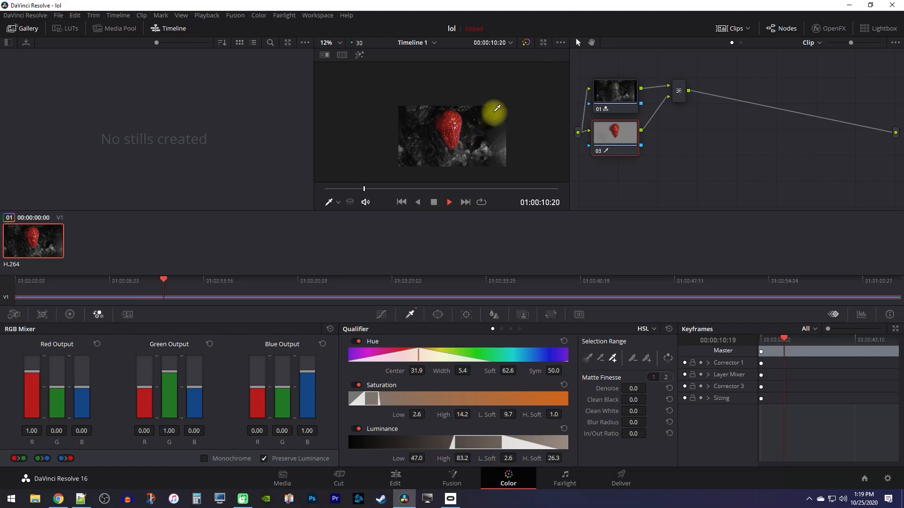
{"action": "left_click", "coordinate": [395, 477]}
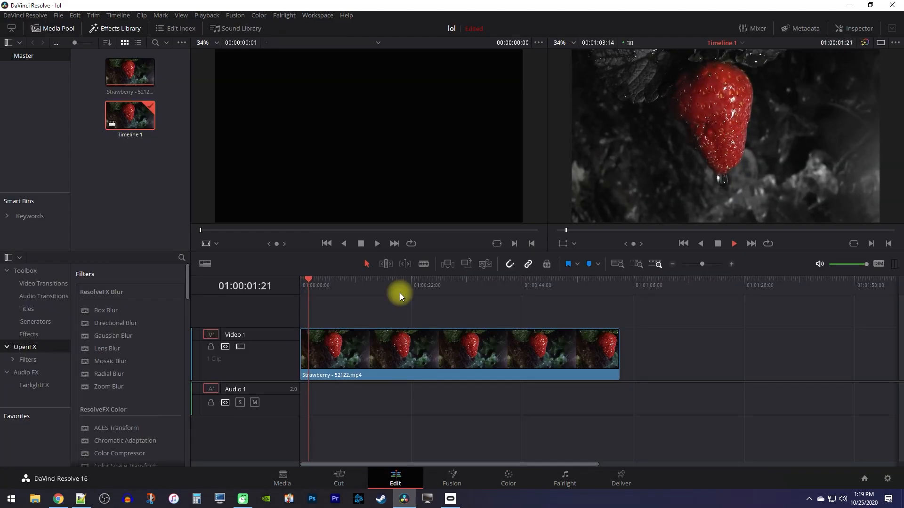